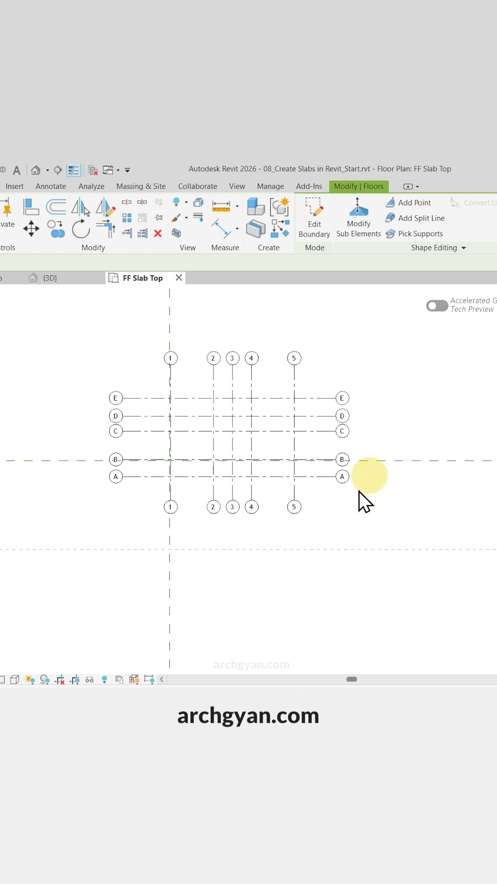
# Switch to the Insert ribbon to reach the Link CAD tool in the FF Slab Top plan
pyautogui.click(251, 440)
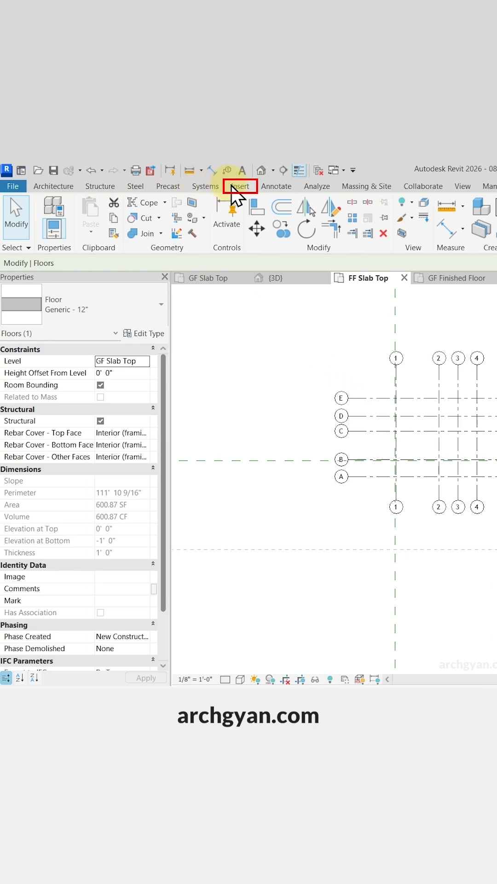
pyautogui.click(239, 186)
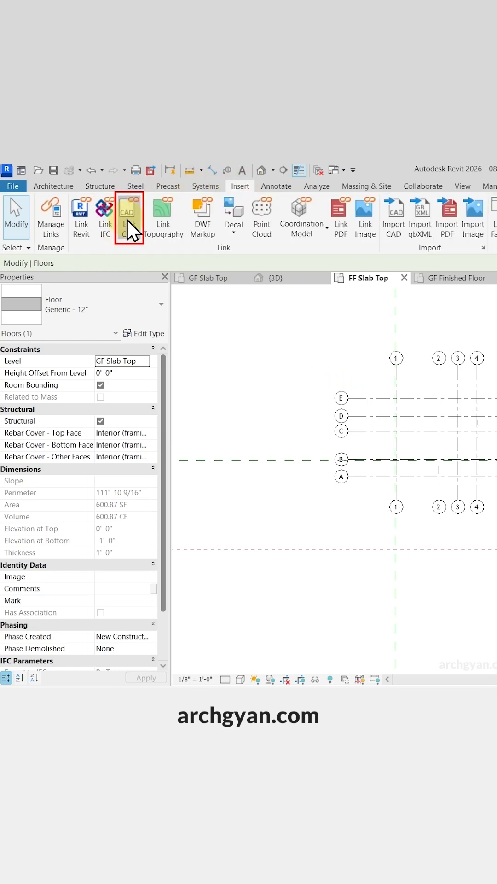
# Link the A102 First Floor .dwg from 02_Course Files_Start, placed at level FF Slab Top
pyautogui.click(128, 211)
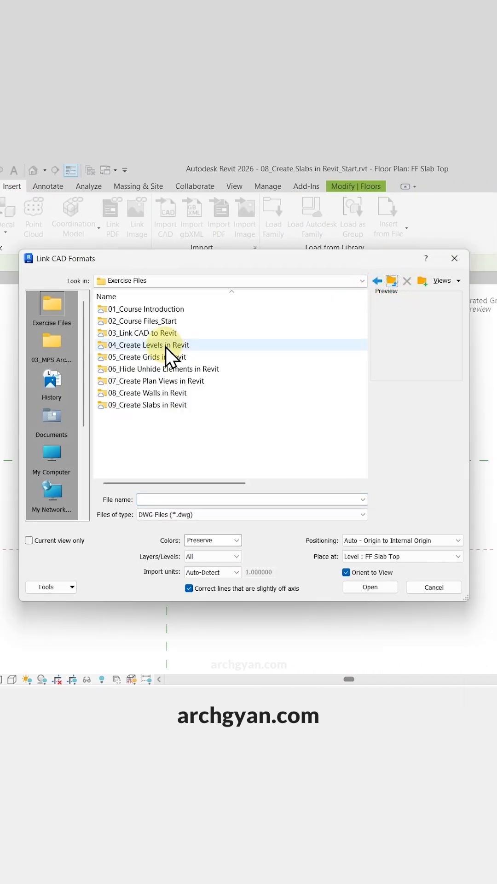
pyautogui.doubleClick(144, 321)
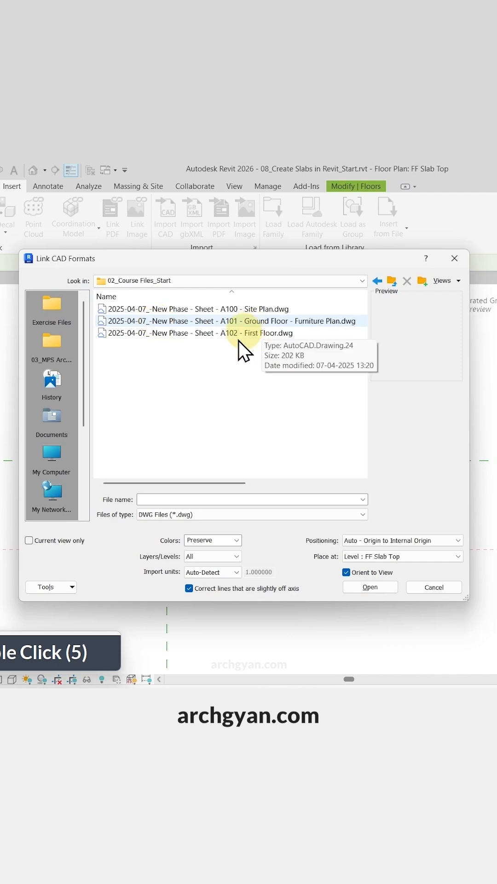
pyautogui.click(230, 332)
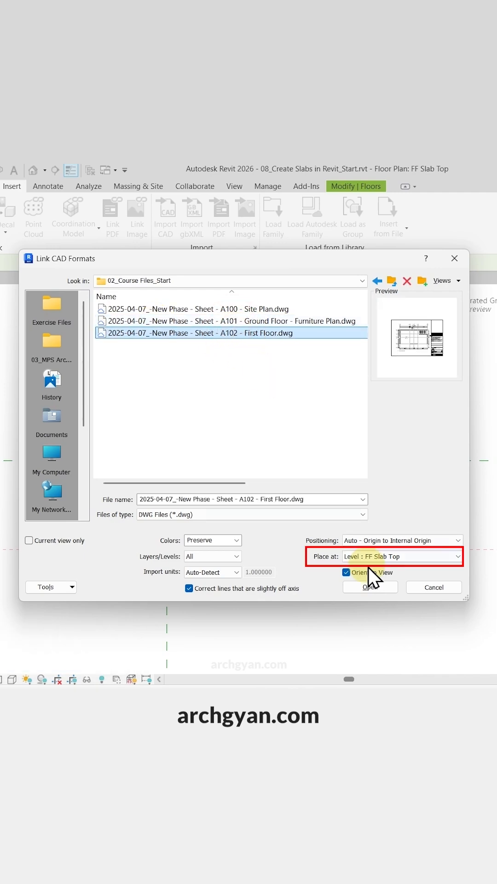
pyautogui.click(458, 556)
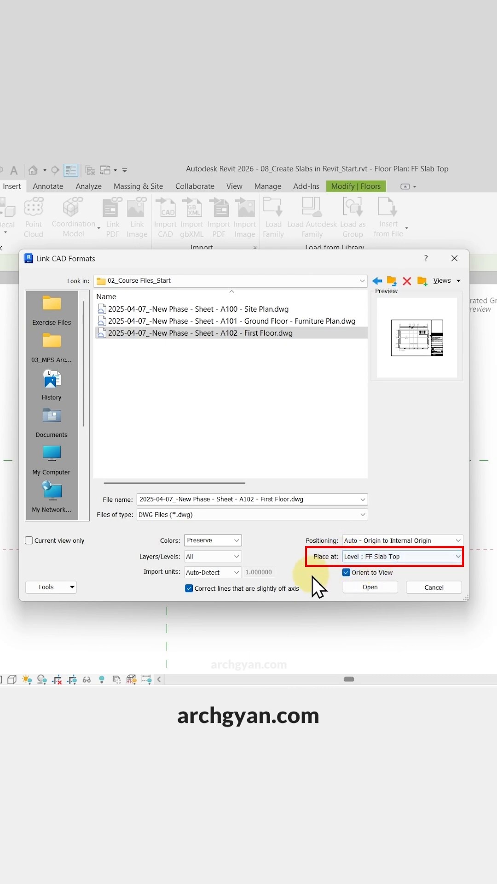
pyautogui.click(370, 586)
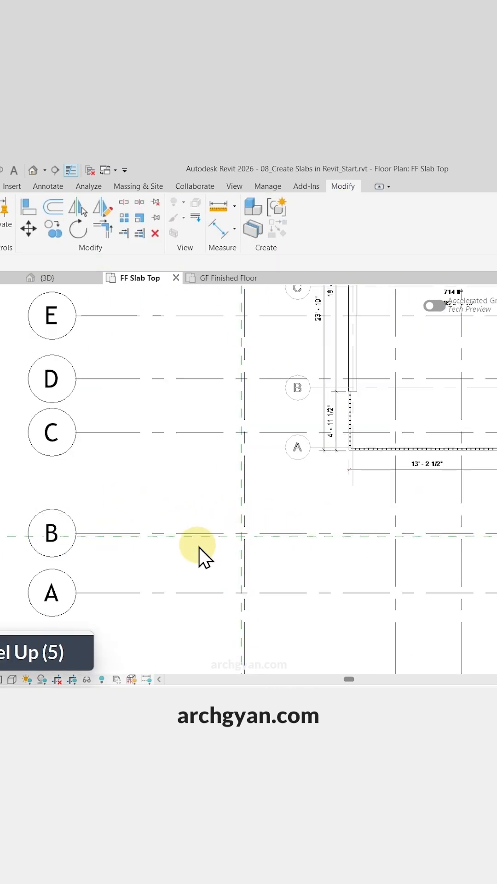
# Zoom in on the grid area where the linked First Floor plan sits offset
pyautogui.scroll(-3)
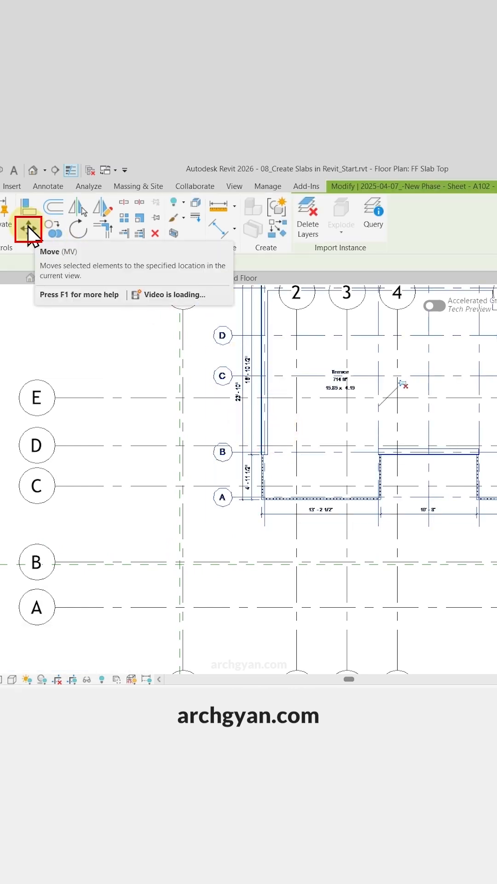
# Move the linked First Floor drawing so its gridlines land on project grids A and B
pyautogui.click(28, 228)
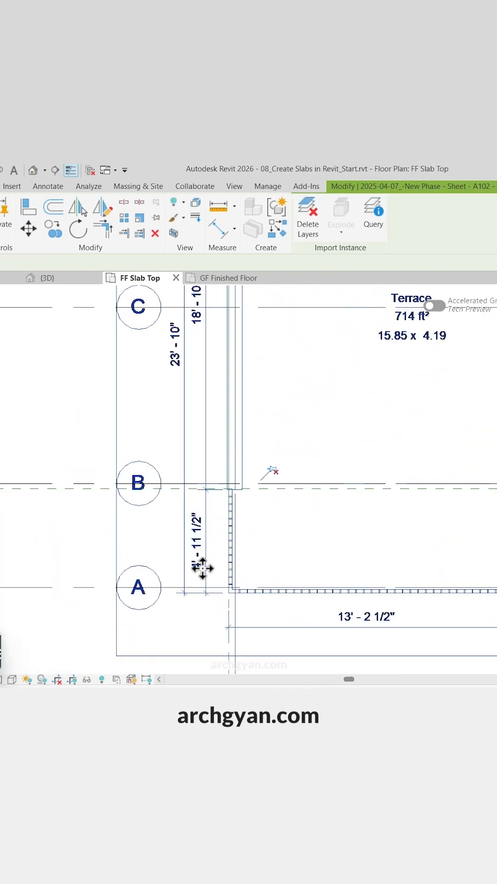
pyautogui.click(296, 515)
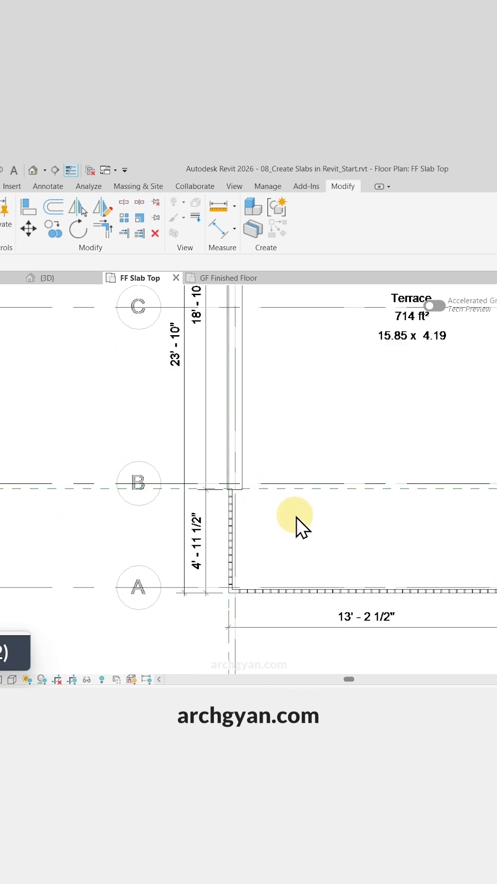